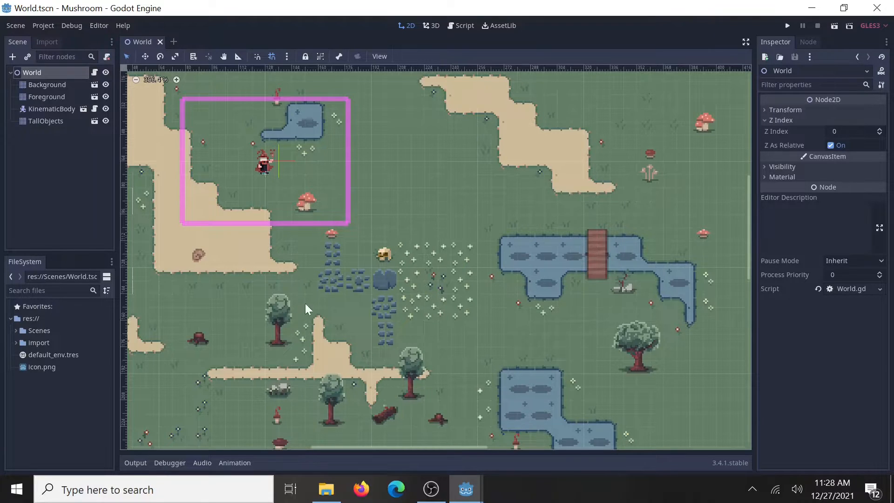
mouse_move(162, 122)
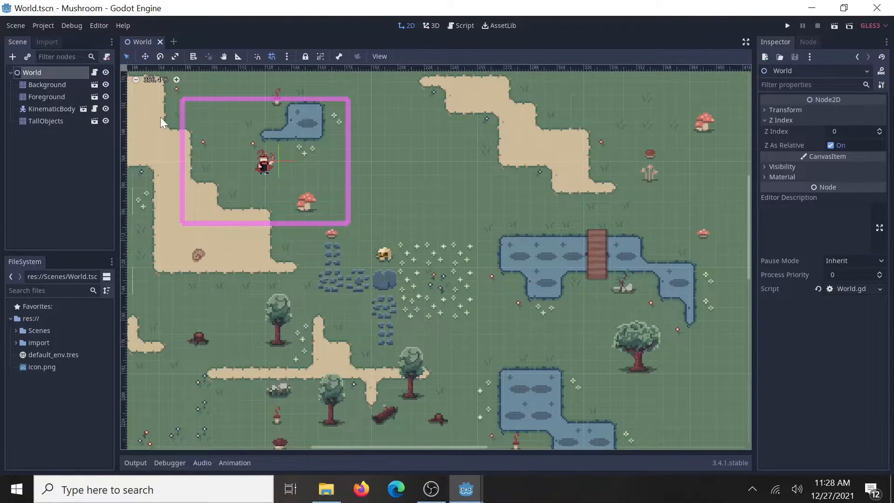
With the World root selected, create a new AtlasTexture resource and reach its atlas options.
click(47, 85)
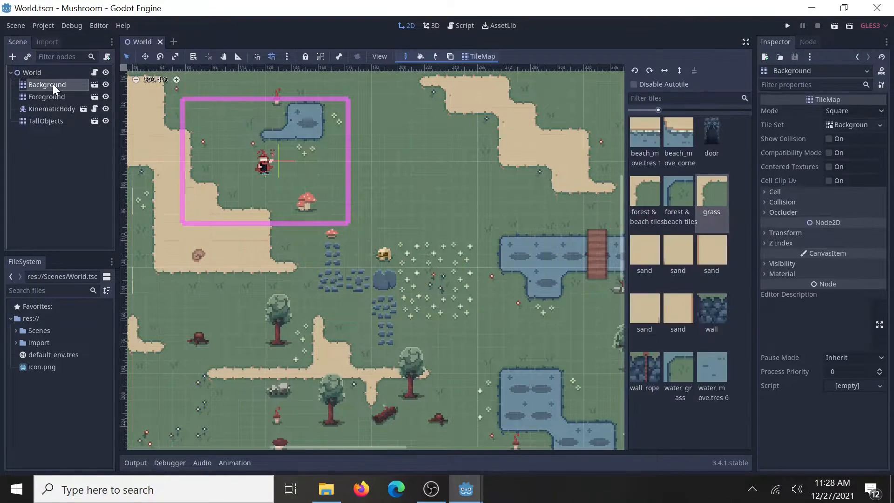
mouse_move(410, 202)
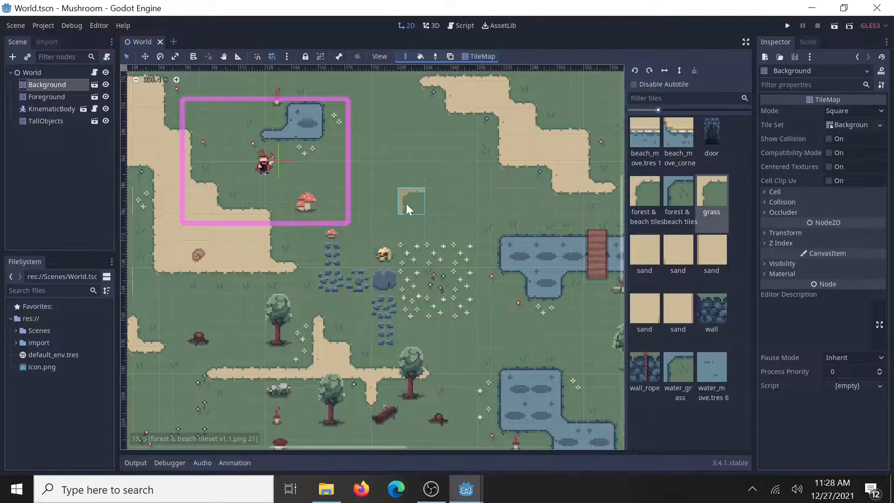
mouse_move(305, 174)
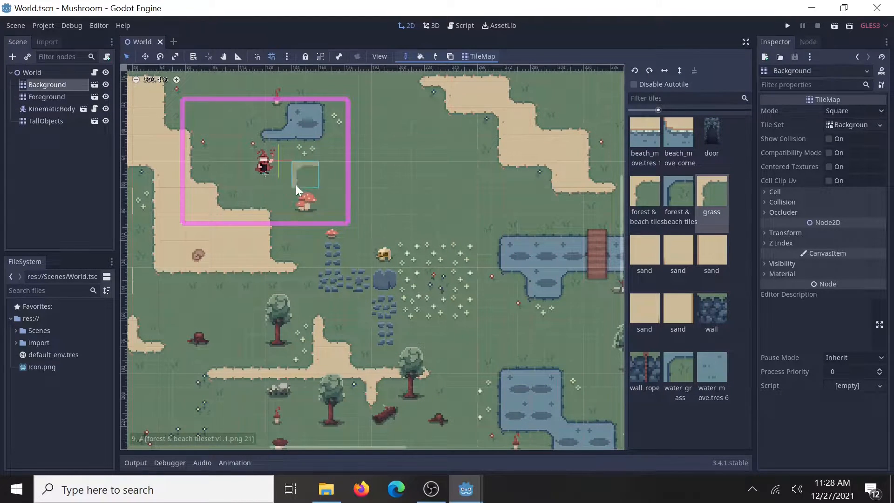
mouse_move(464, 279)
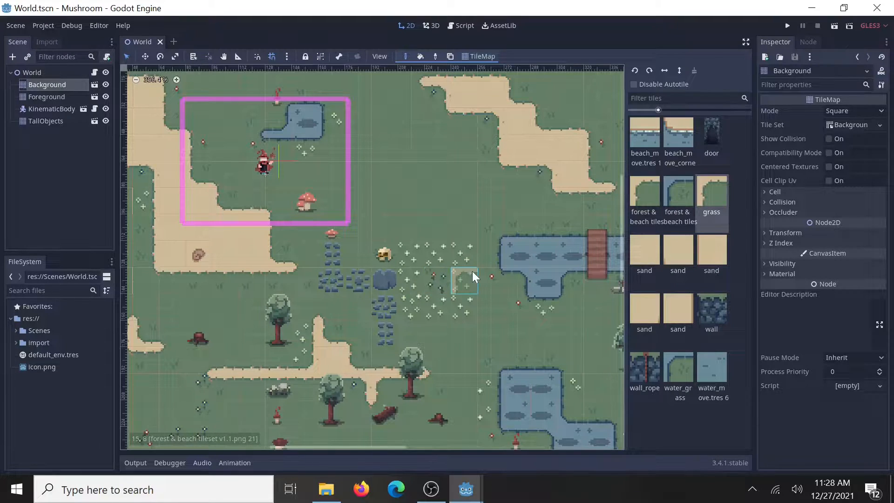
mouse_move(358, 201)
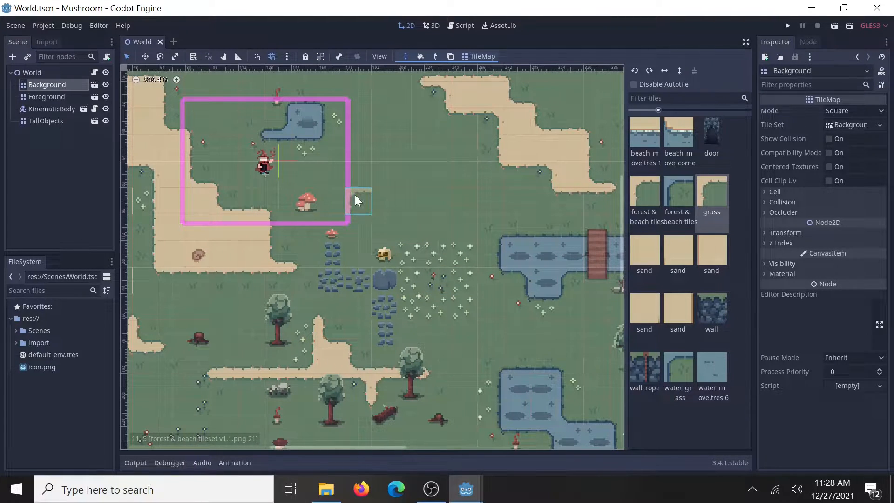
mouse_move(436, 386)
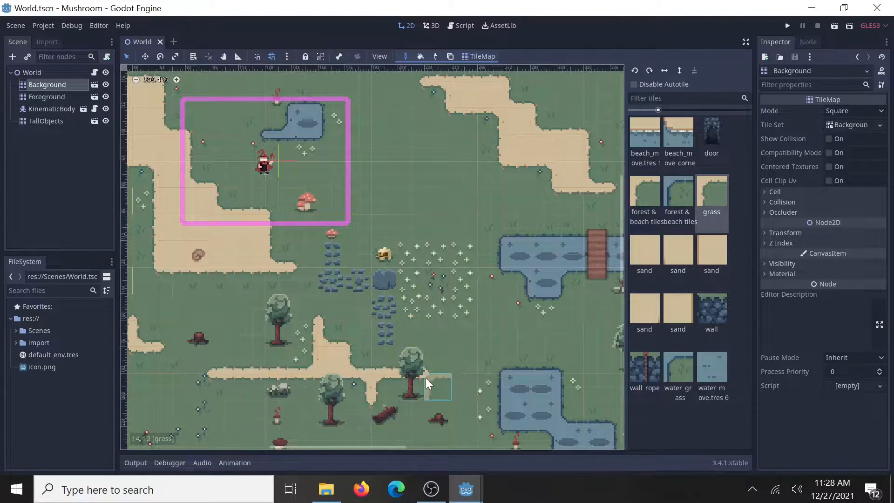
mouse_move(276, 168)
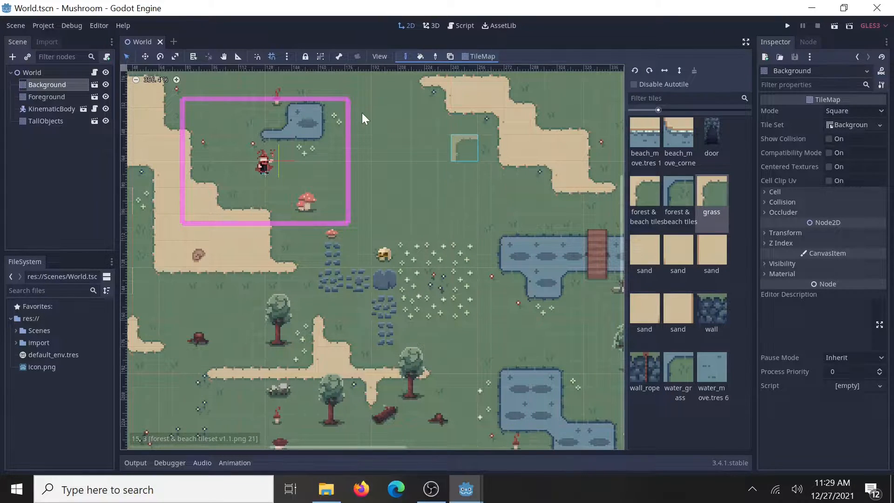
click(32, 72)
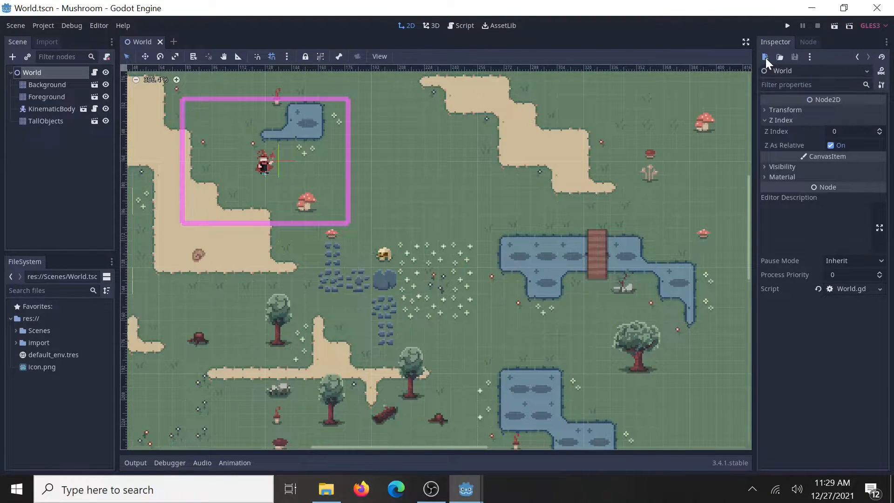
click(765, 57)
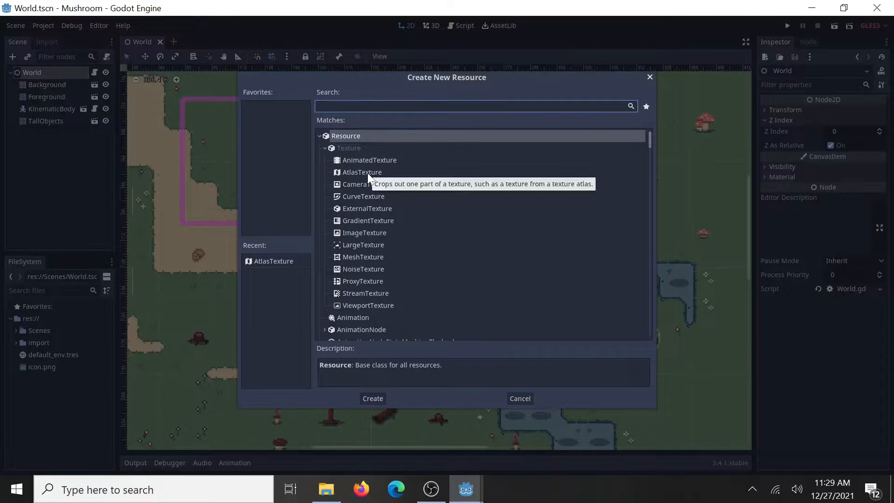
click(362, 171)
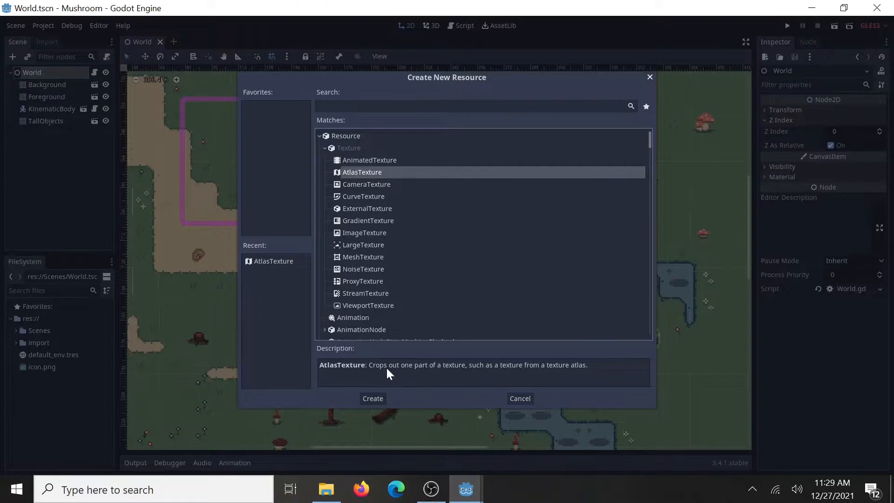
mouse_move(473, 376)
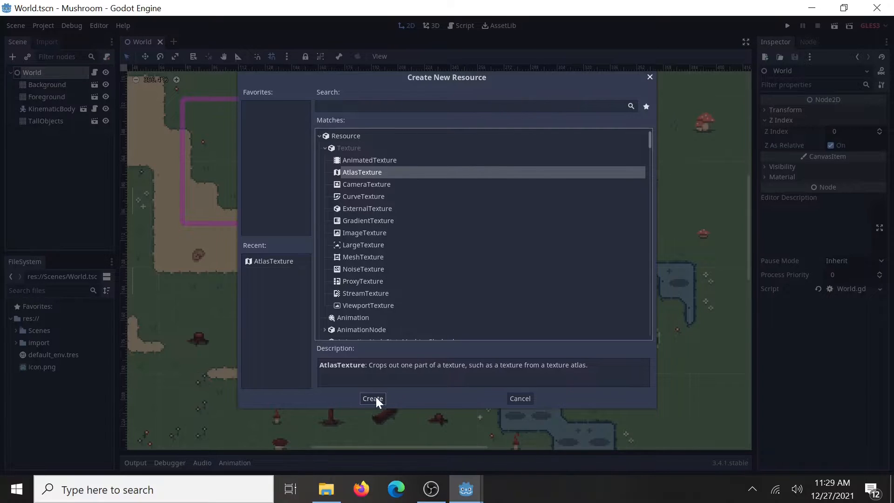
click(373, 397)
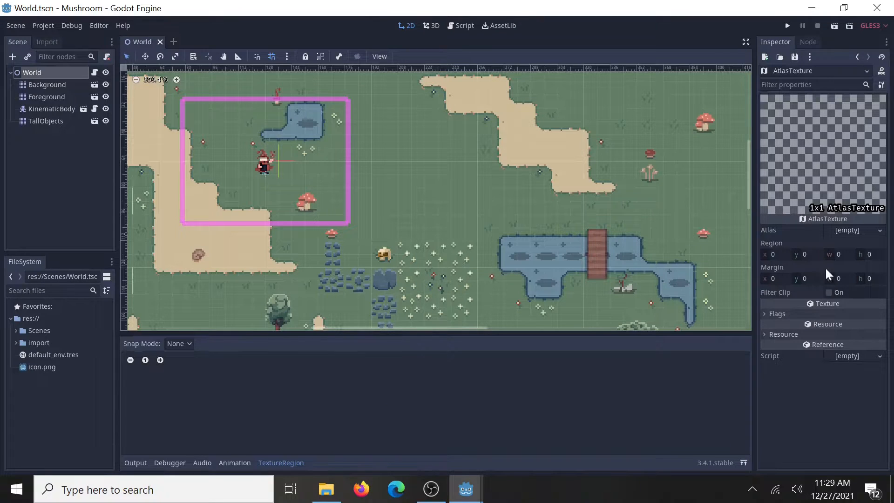
click(865, 230)
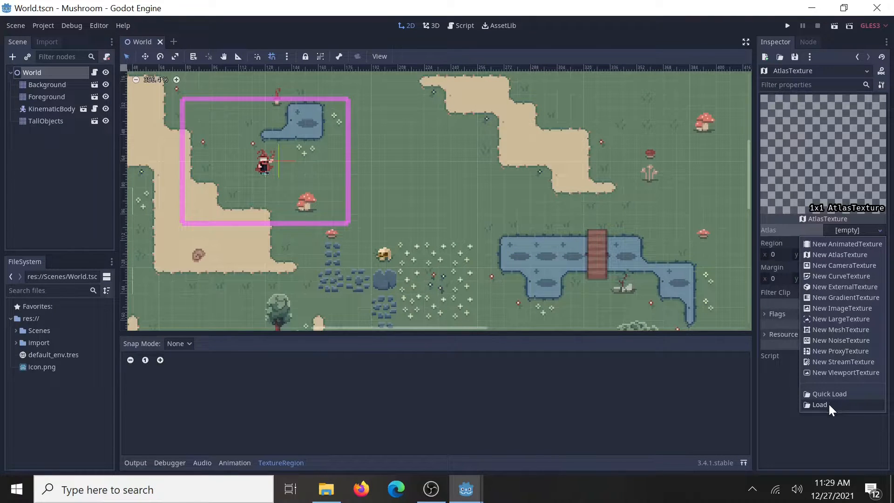
Load the forest & beach tileset PNG from import/tileset as the AtlasTexture's atlas.
click(818, 404)
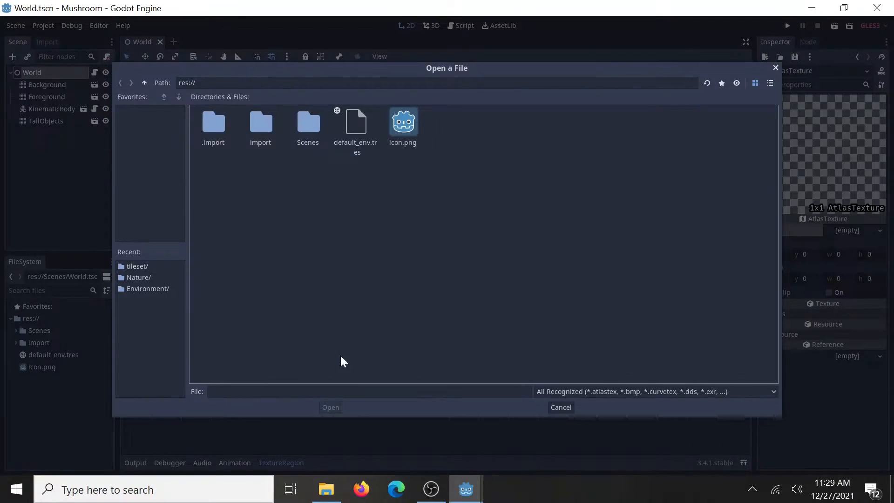
mouse_move(261, 124)
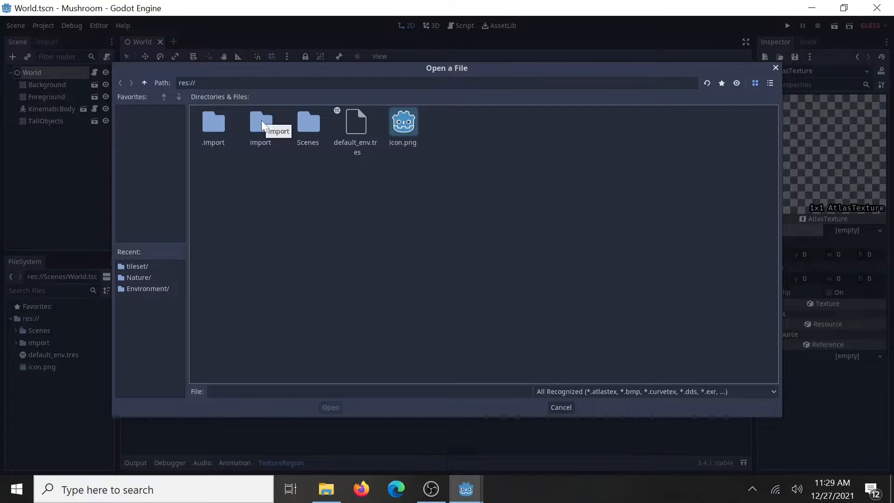
double_click(260, 121)
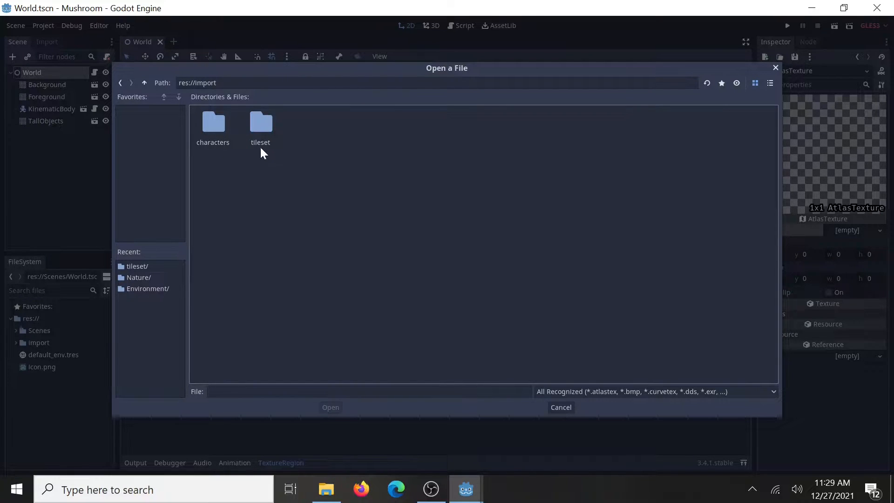
double_click(260, 123)
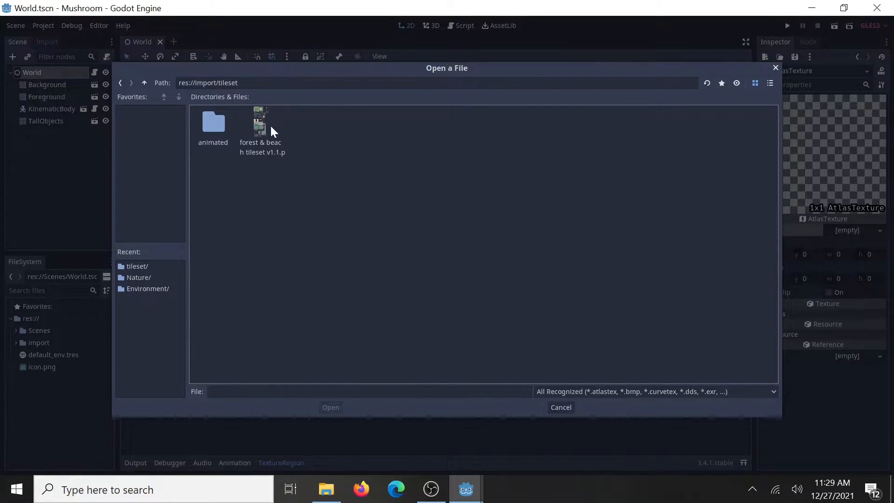
double_click(260, 128)
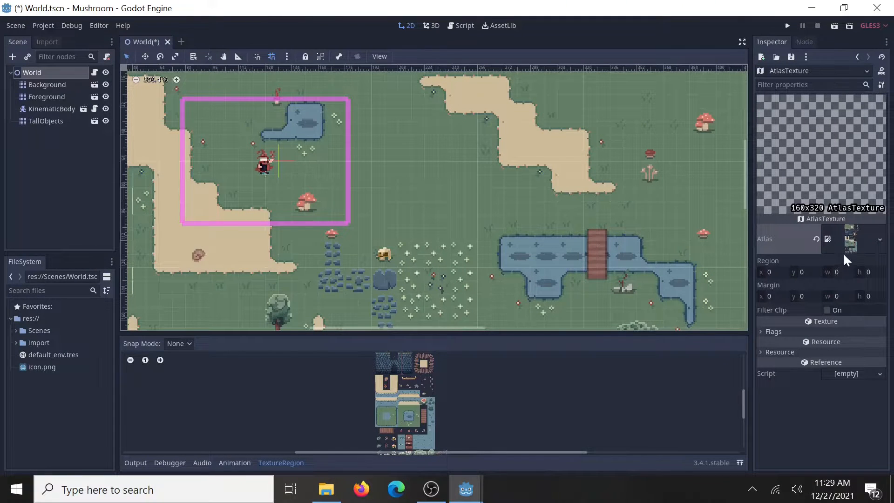
mouse_move(438, 384)
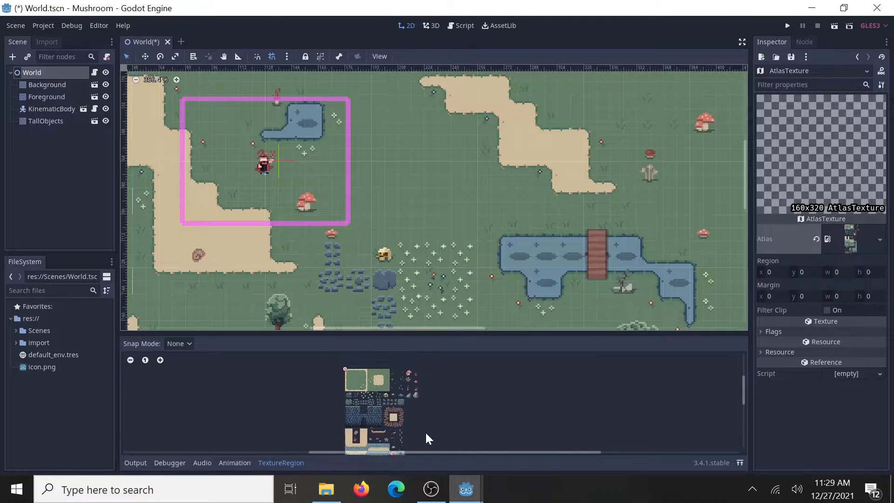
mouse_move(174, 351)
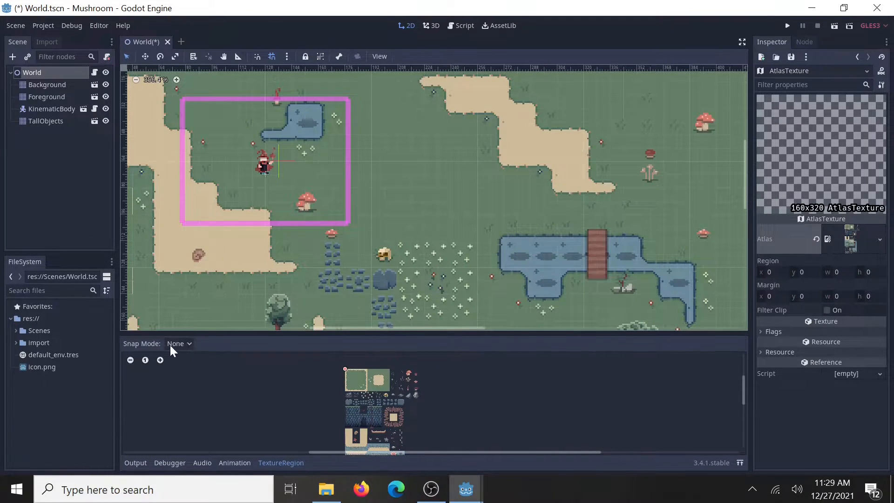
Enable grid snapping at a 16 px step in the TextureRegion editor and scroll to the trees.
click(179, 344)
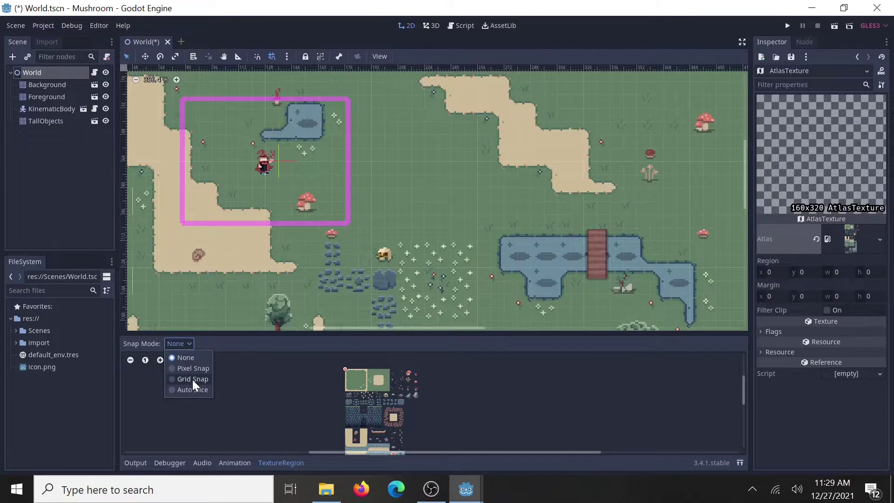
click(192, 379)
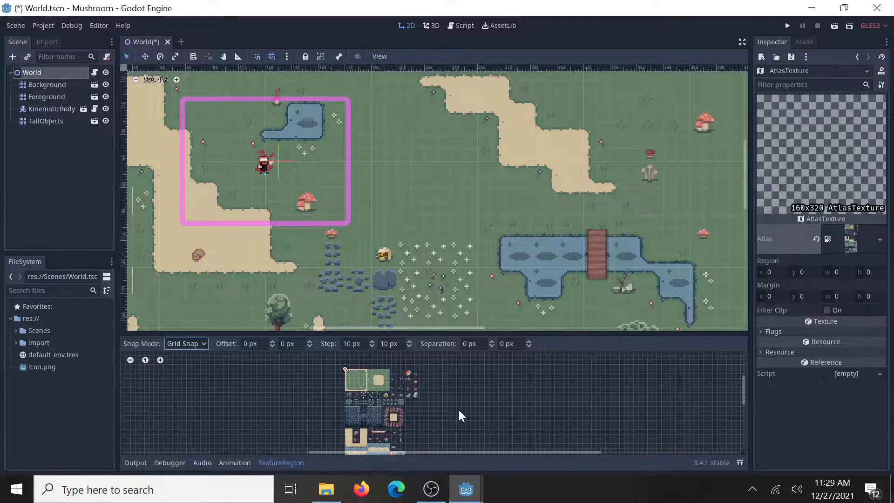
mouse_move(738, 402)
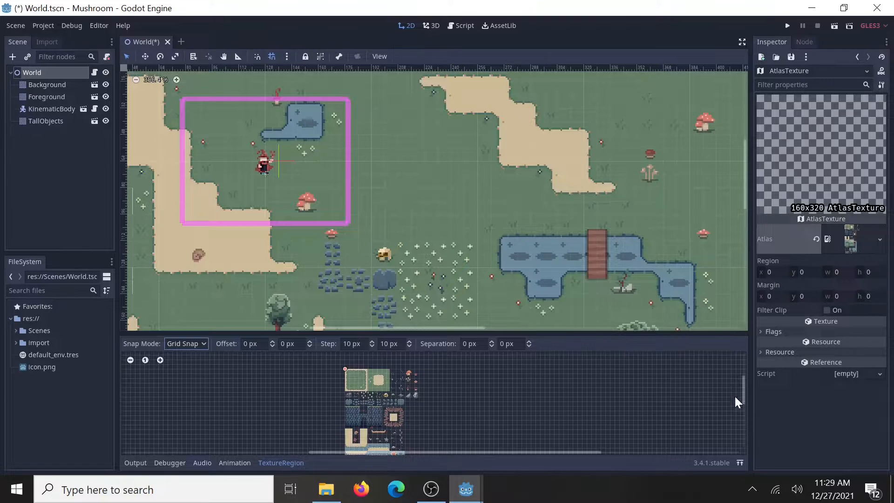
scroll(down, 3)
text(16)
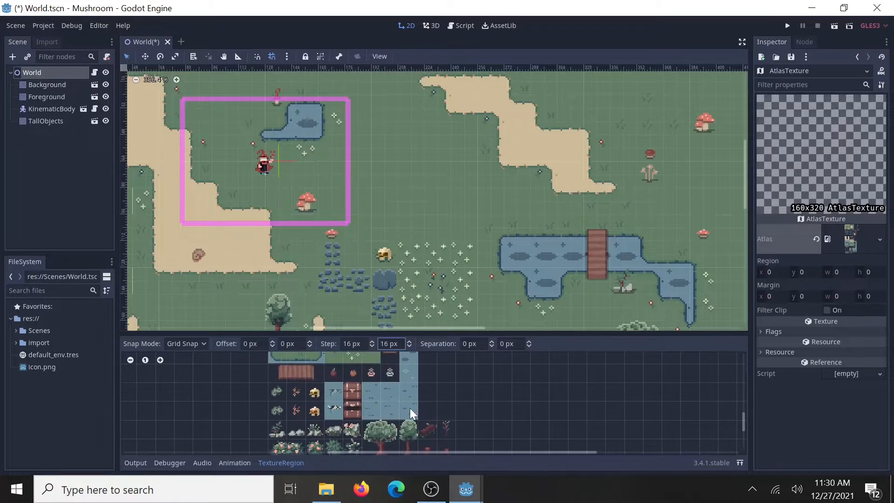
scroll(right, 3)
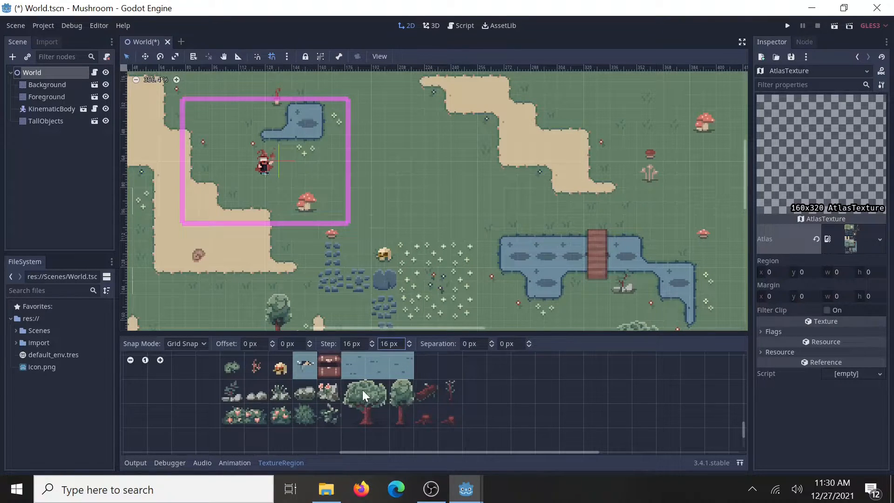
Pick the large tree as a 32×32 region and save the resource as tall_tree.tres in Environment/Nature.
click(364, 401)
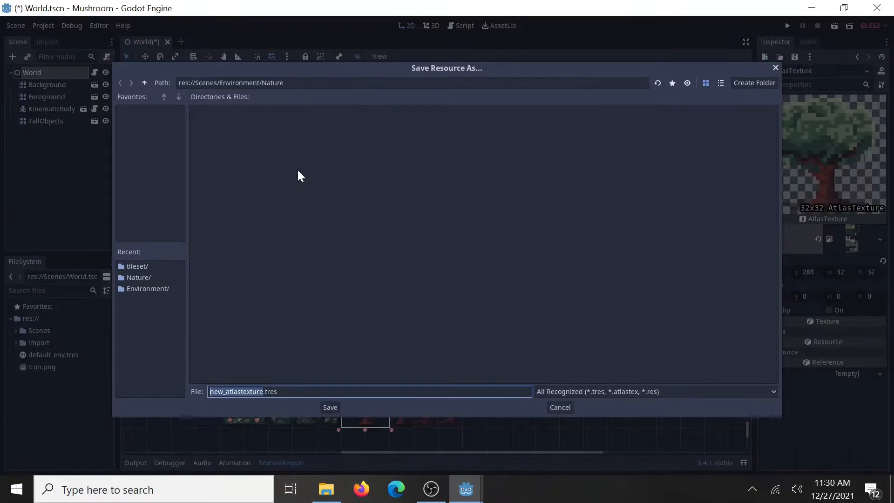
mouse_move(307, 182)
text(tall_tree)
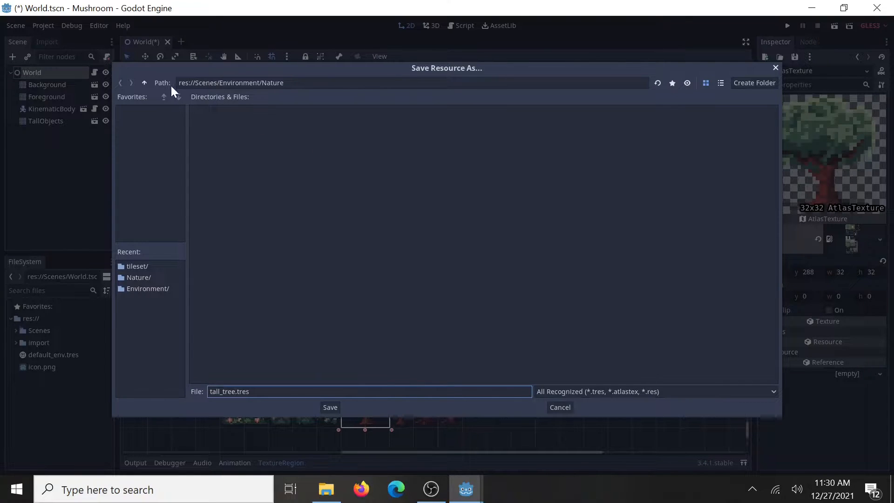
click(144, 83)
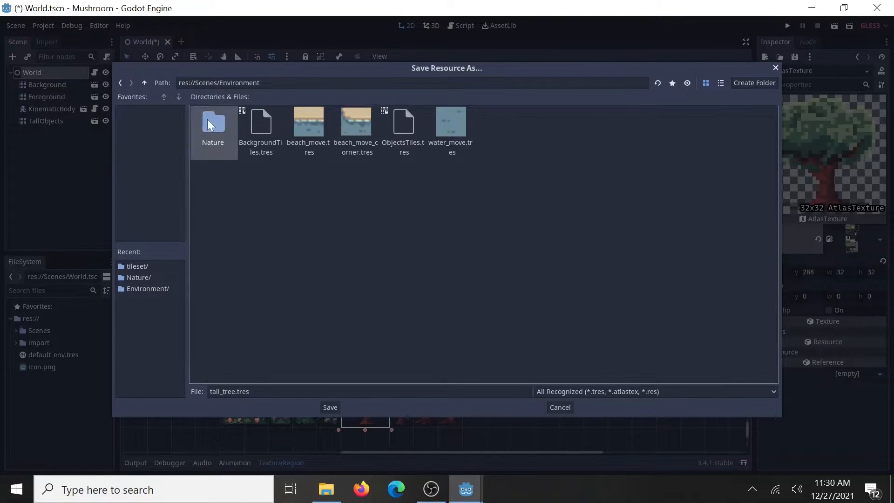
click(329, 407)
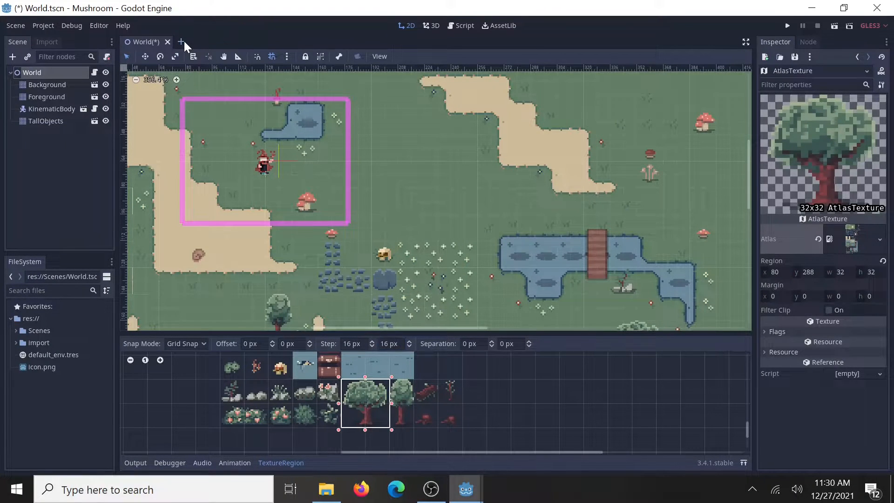
Start a new scene with a StaticBody2D root and add a TallTree sprite using tall_tree.tres.
click(181, 42)
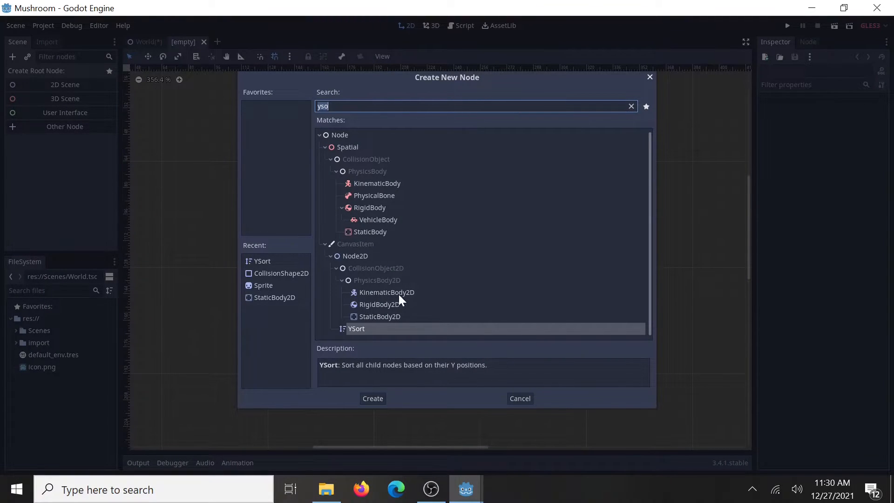
mouse_move(395, 320)
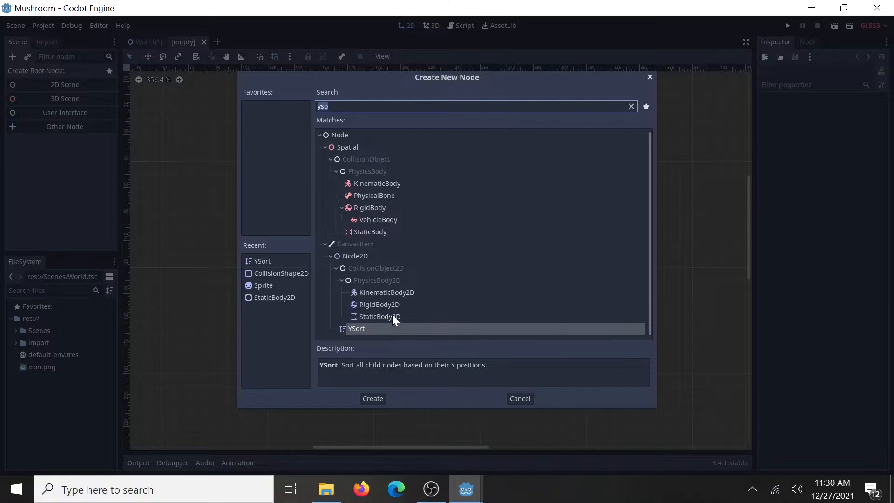
click(373, 397)
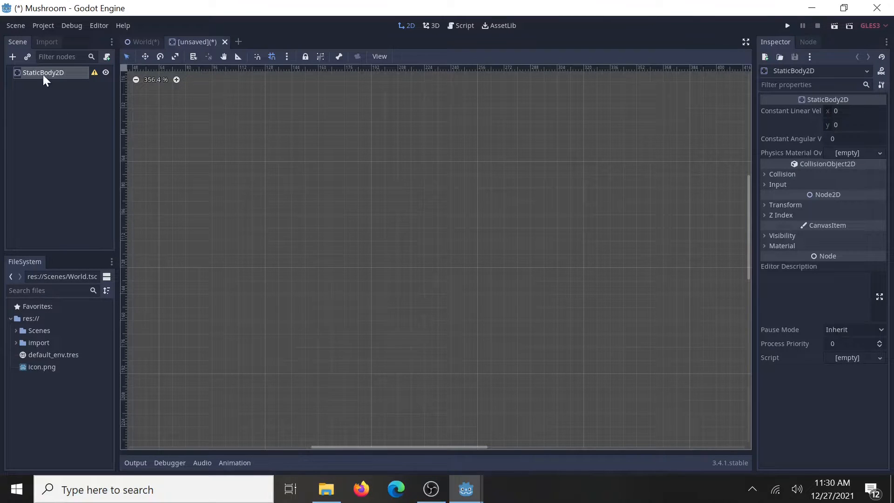
mouse_move(59, 88)
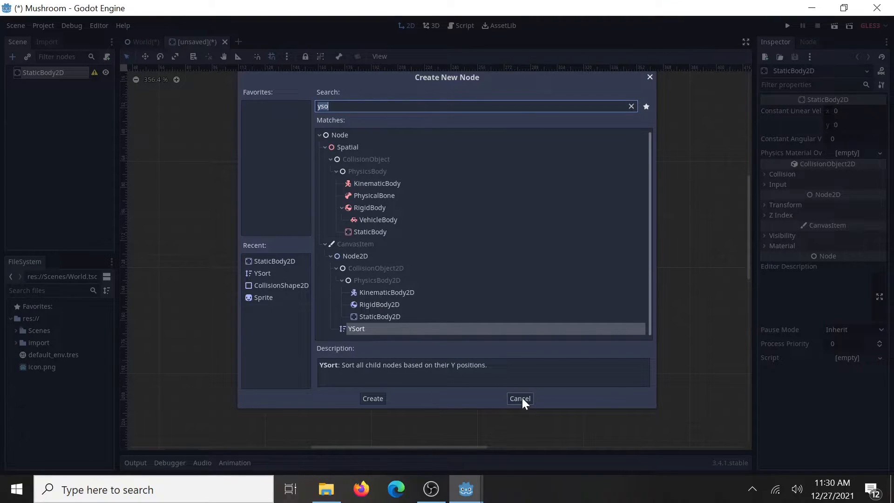
click(519, 398)
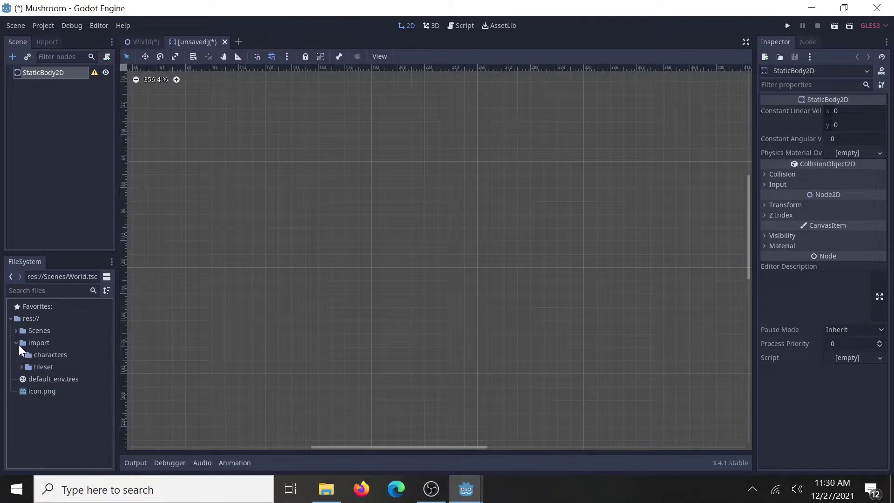
click(15, 343)
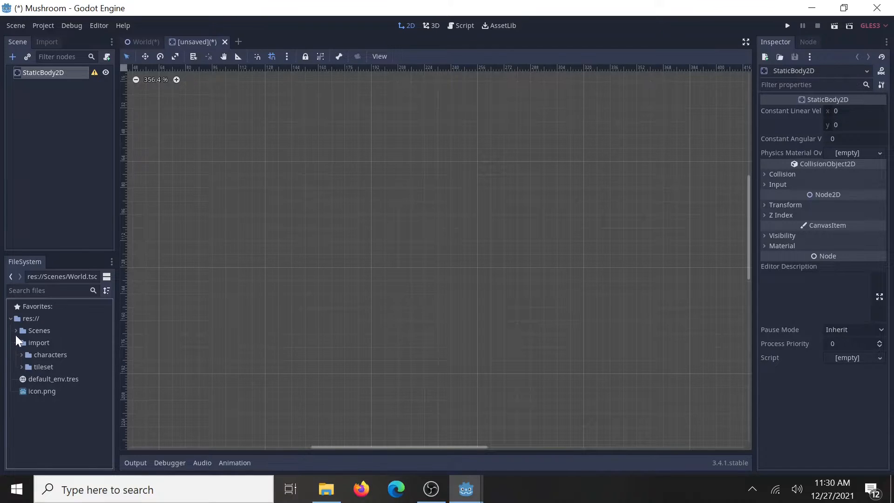
click(39, 330)
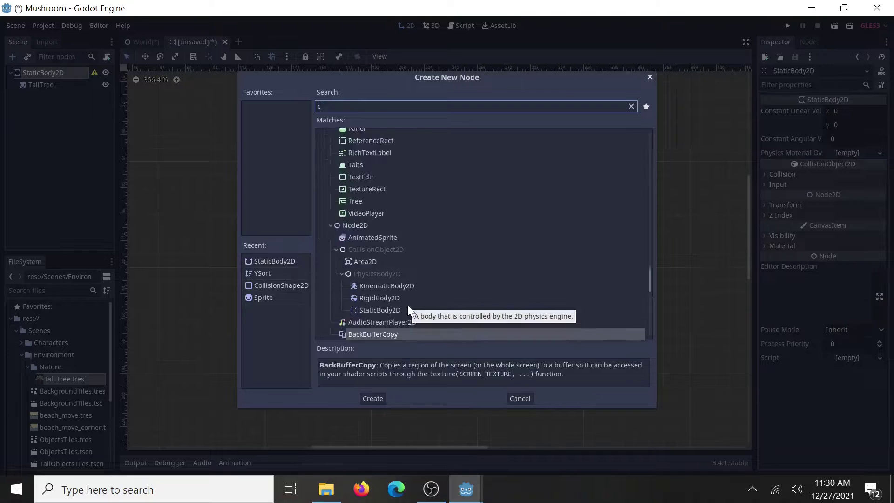
Add a CollisionShape2D to the body and give it a new RectangleShape2D.
text(ol)
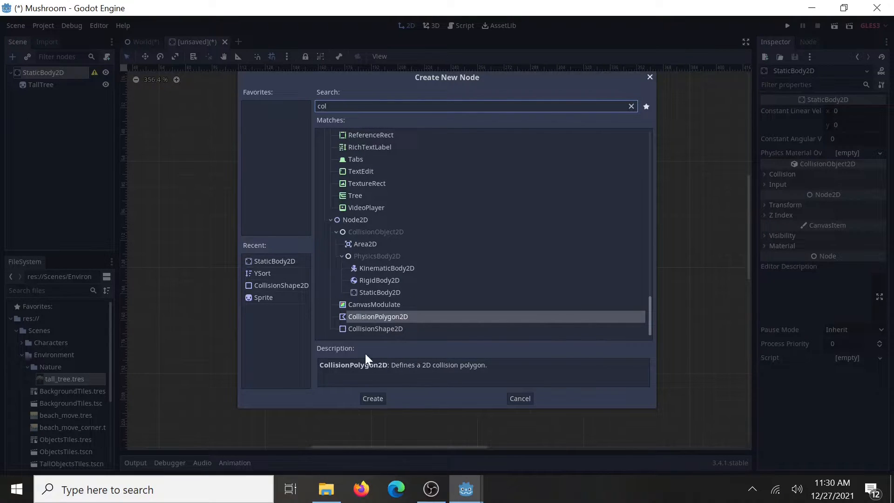
click(373, 397)
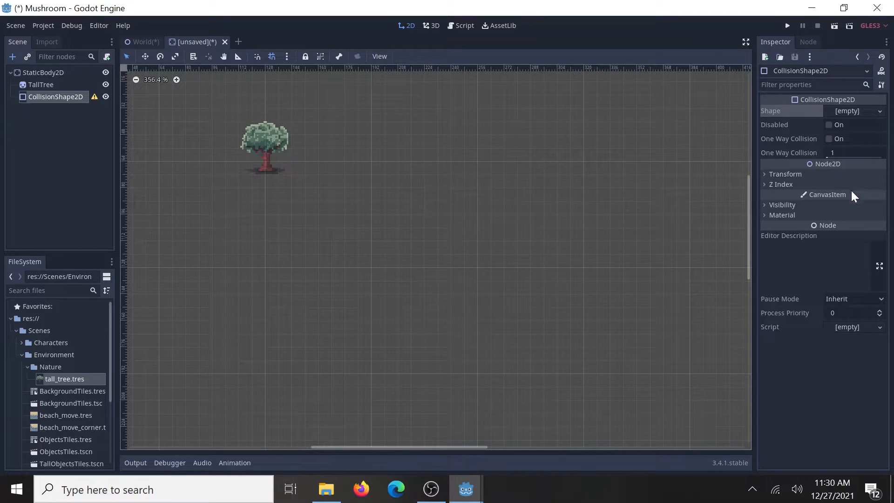
click(855, 110)
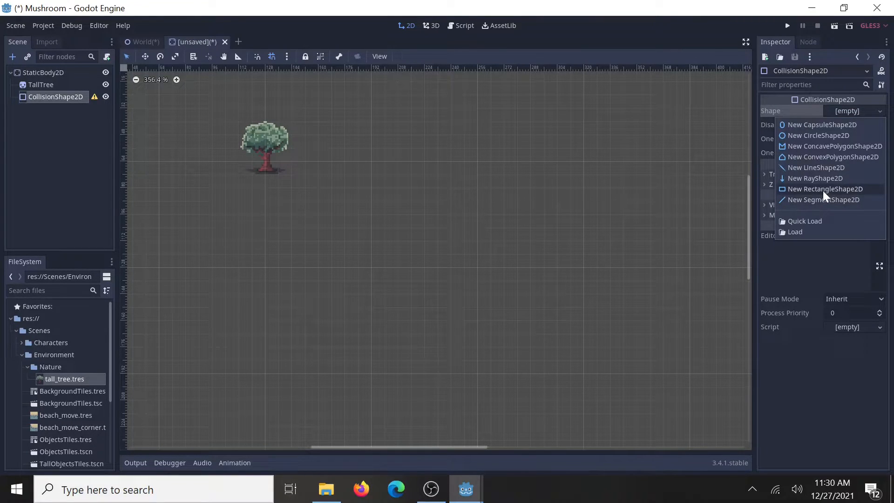
click(825, 189)
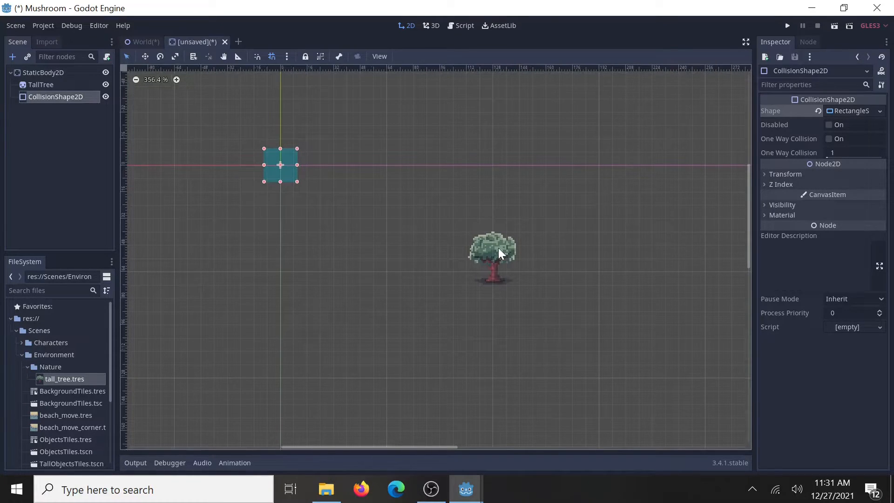
Move the sprite and collision shape up so the trunk base sits on the origin, then shrink the rectangle to the base.
click(40, 84)
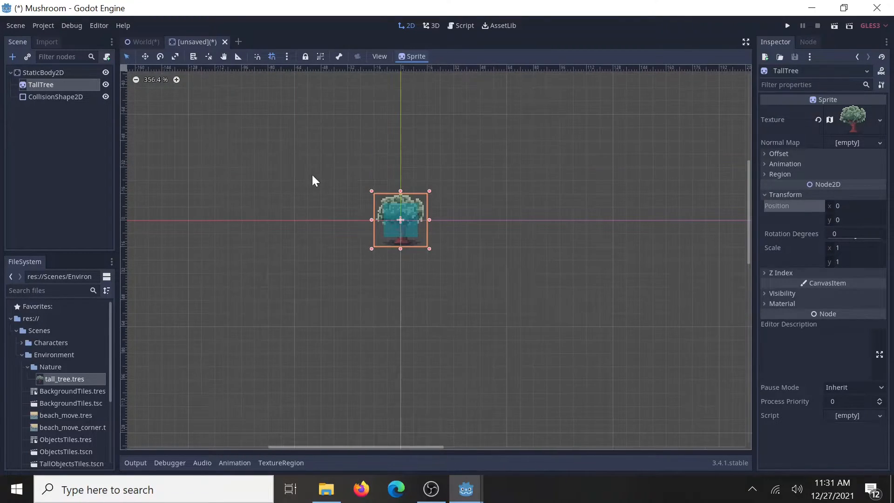
scroll(up, 3)
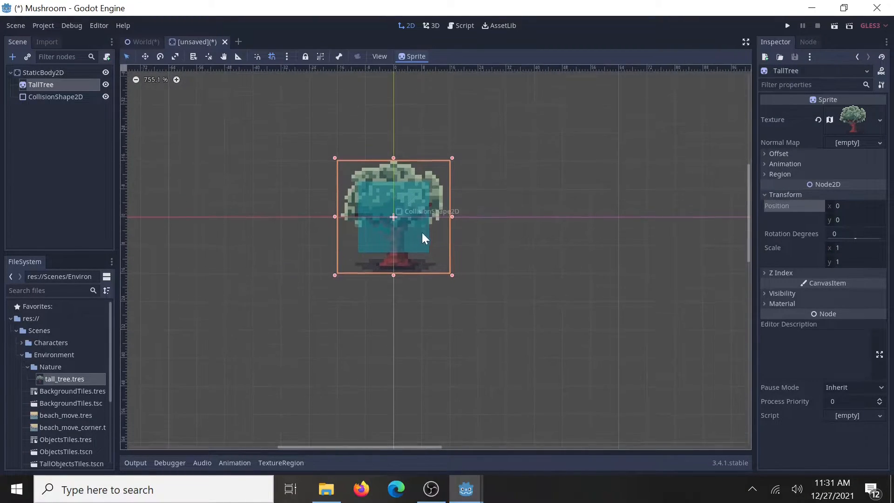
mouse_move(393, 217)
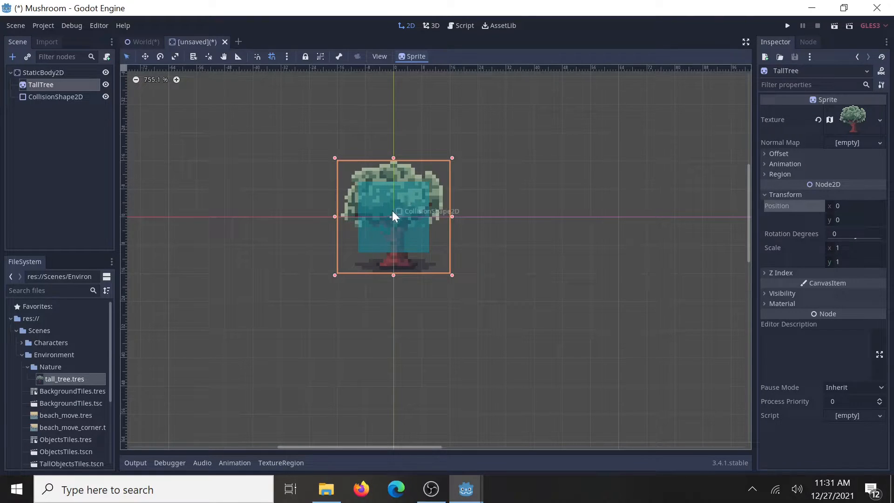
mouse_move(83, 118)
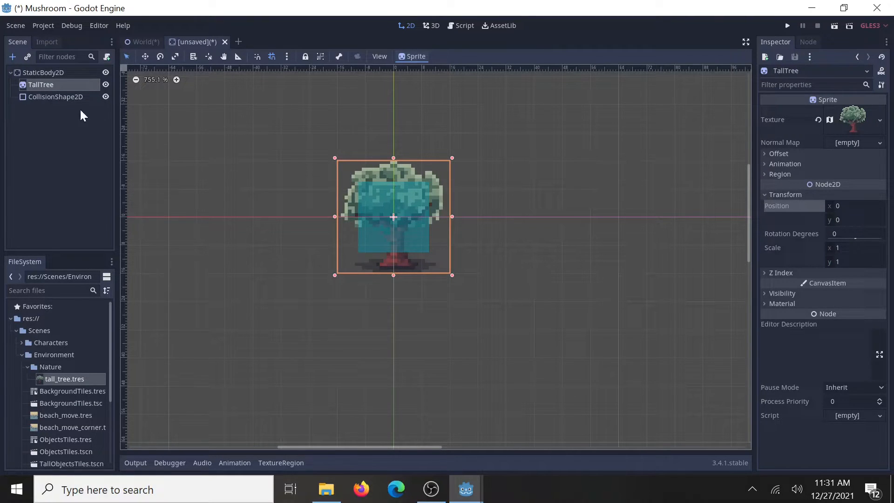
mouse_move(51, 102)
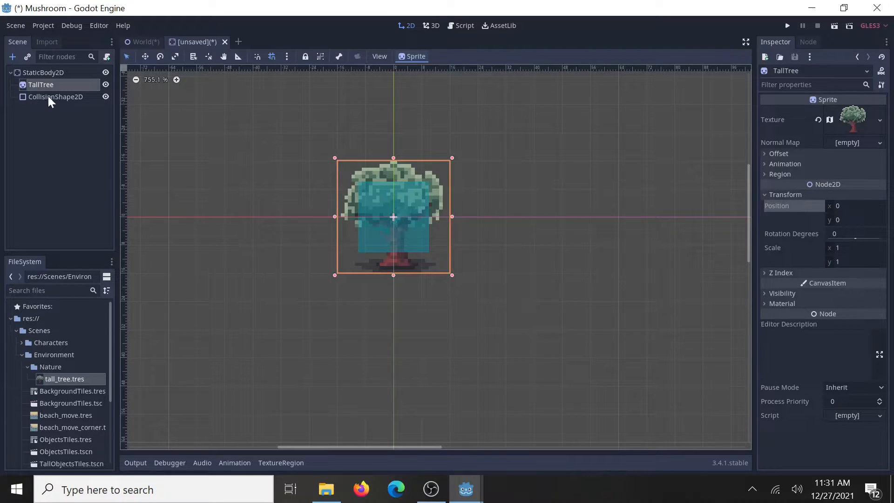
click(44, 73)
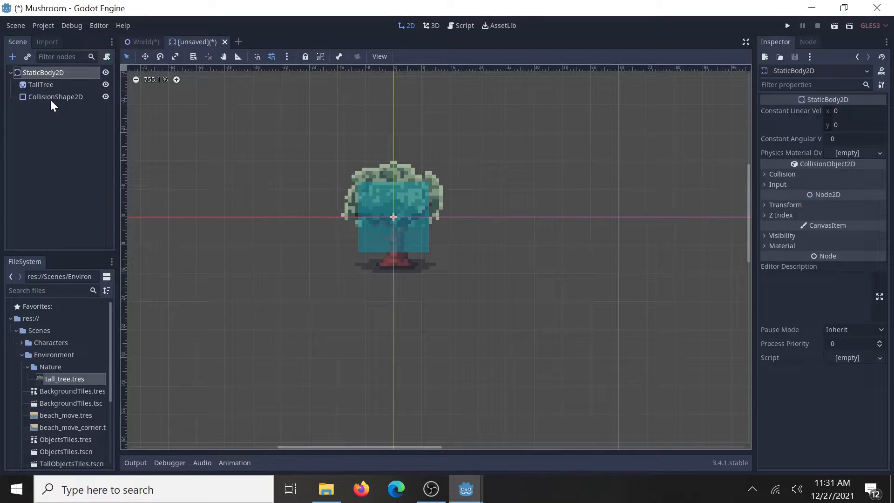
click(40, 85)
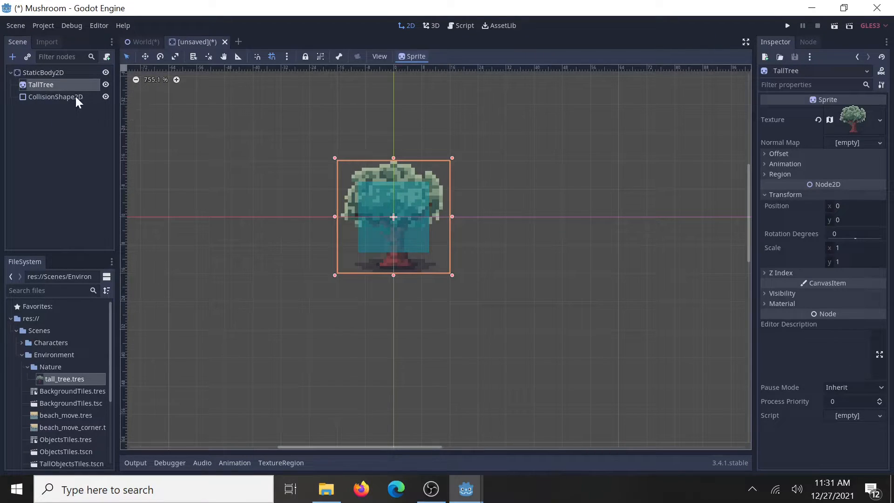
click(55, 96)
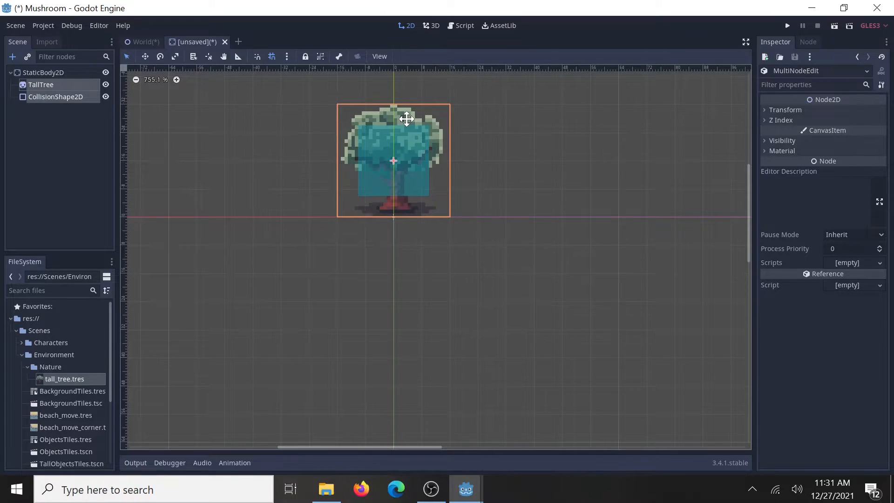
scroll(up, 3)
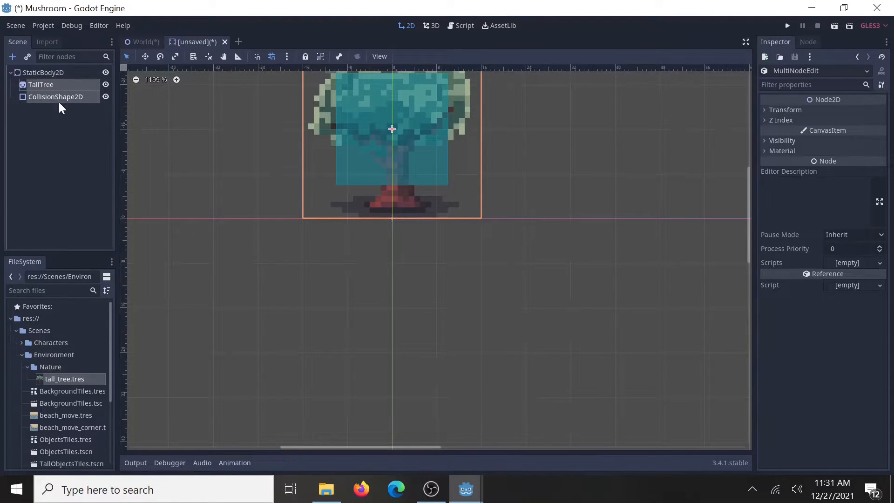
click(55, 96)
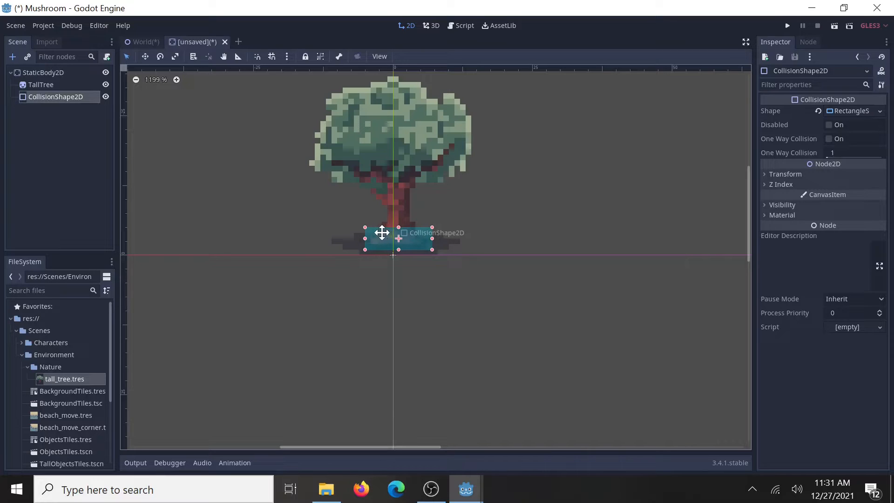
mouse_move(425, 243)
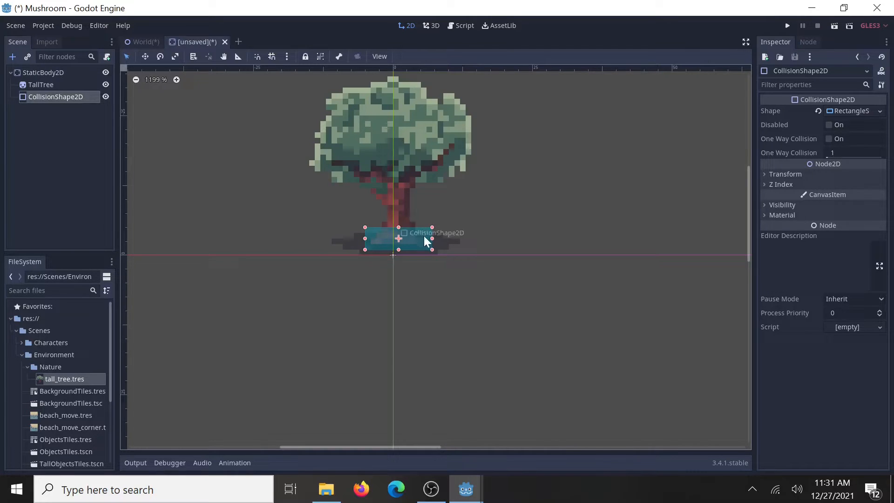
mouse_move(413, 183)
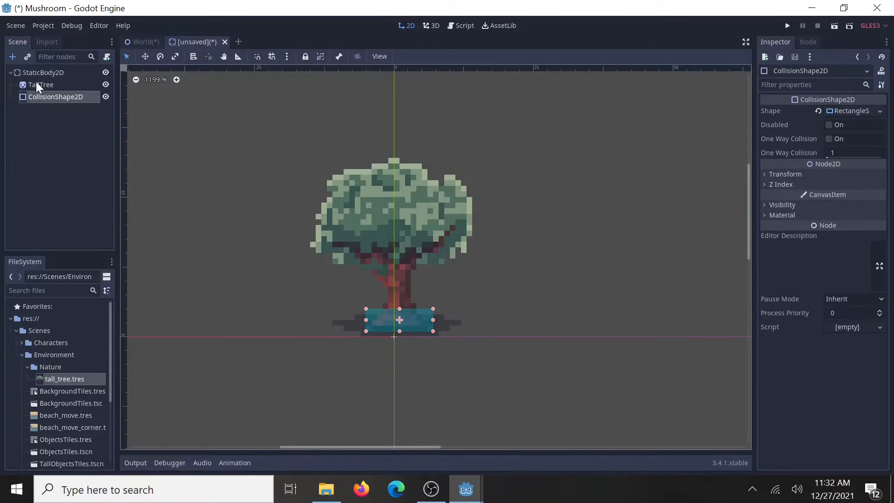
Save the StaticBody2D tree as tall_tree.tscn in Environment/Nature and return to the World scene.
click(40, 84)
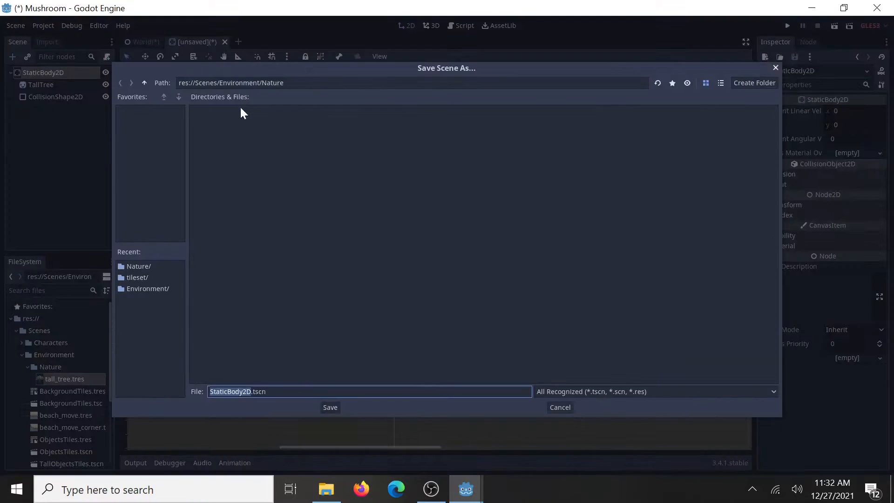
mouse_move(239, 298)
text(tall_tr)
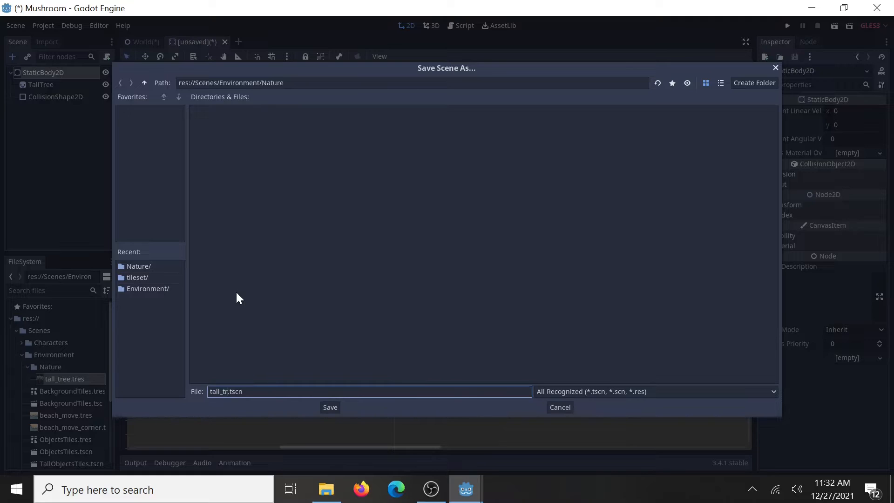
click(330, 407)
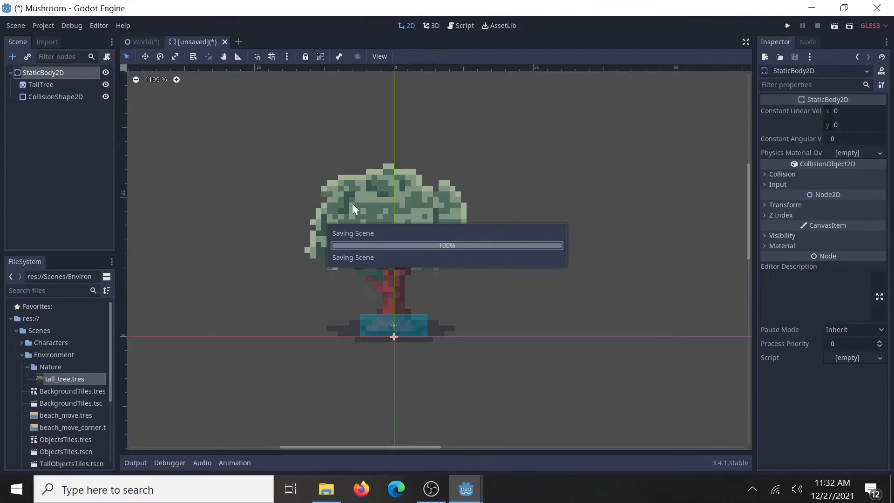
click(141, 42)
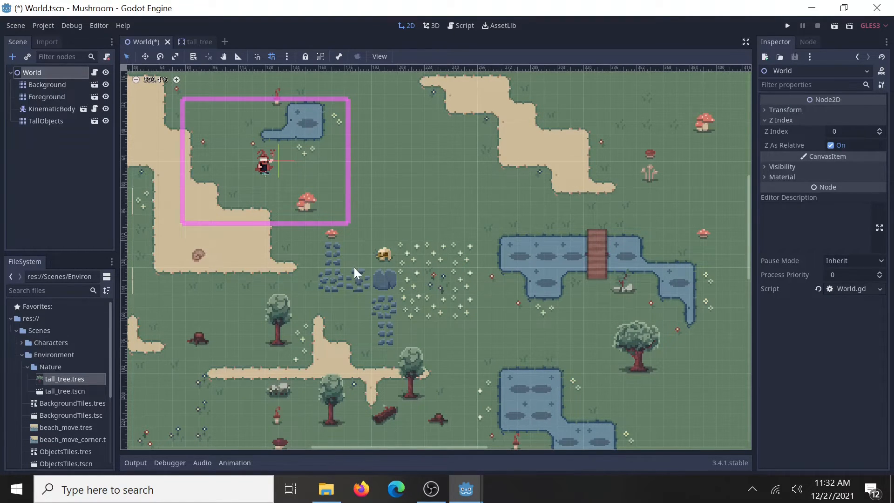
mouse_move(179, 182)
text(yso)
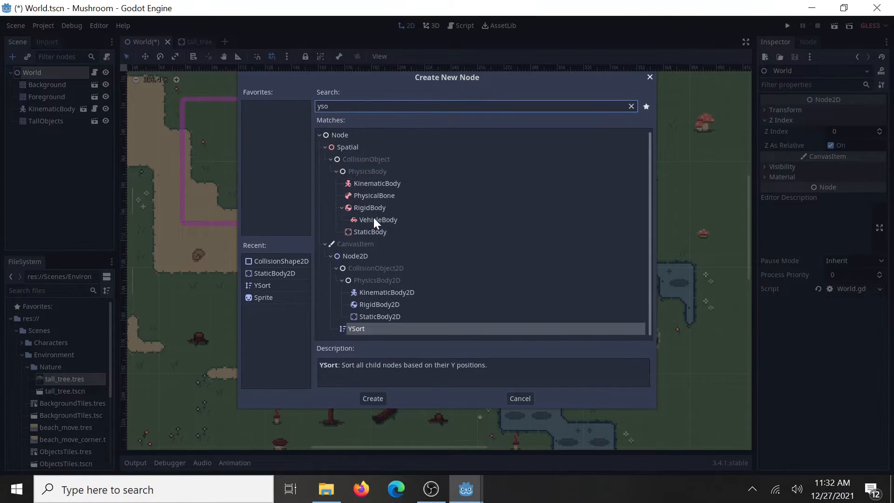
Add a YSort node to World and instance tall_tree.tscn as its child.
click(372, 398)
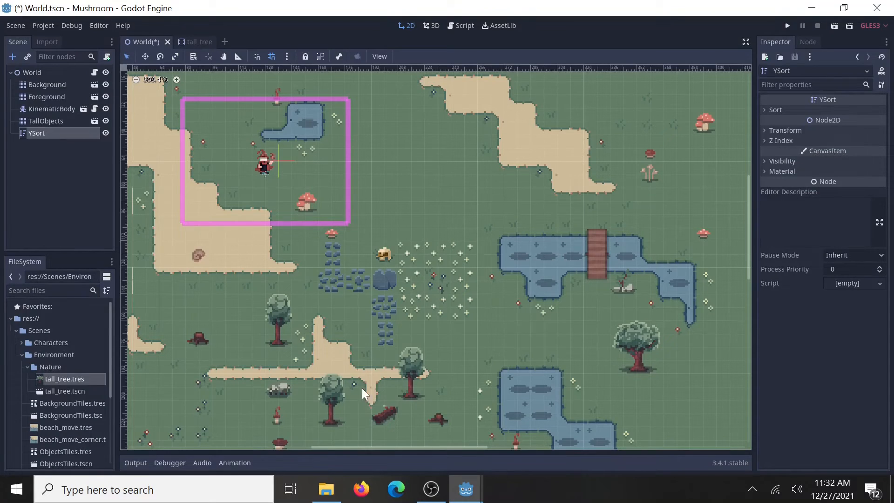
click(27, 57)
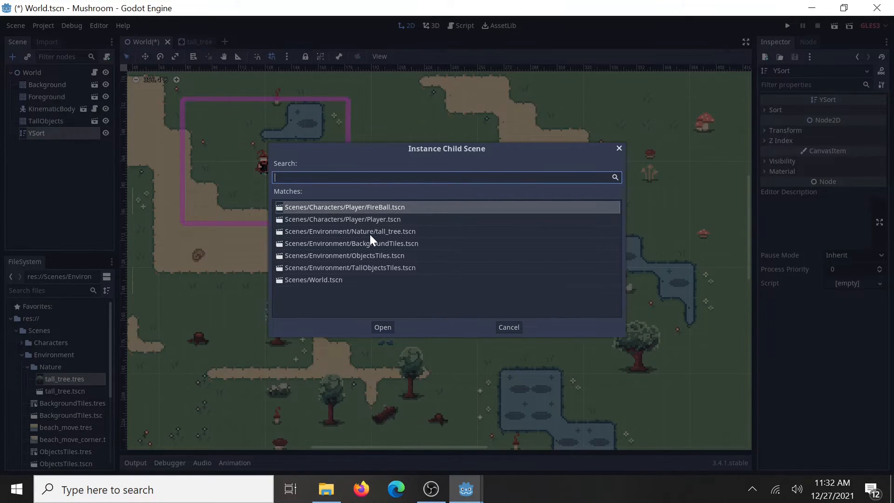
click(351, 231)
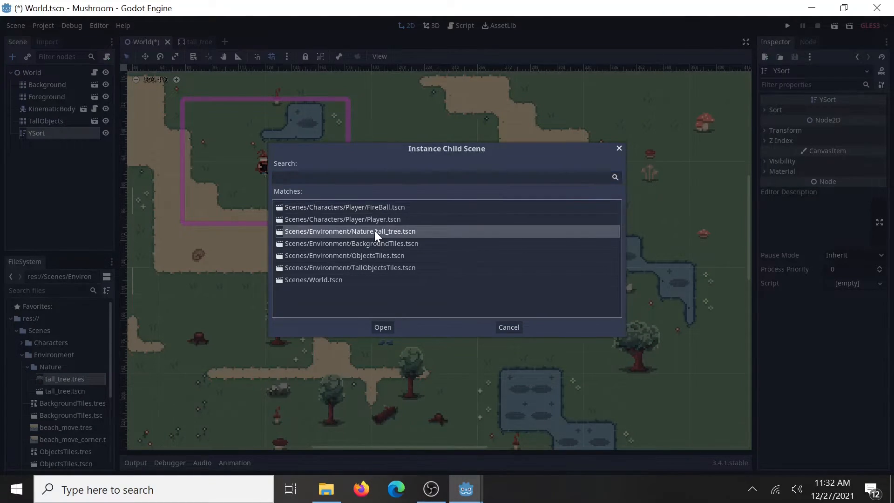
click(382, 327)
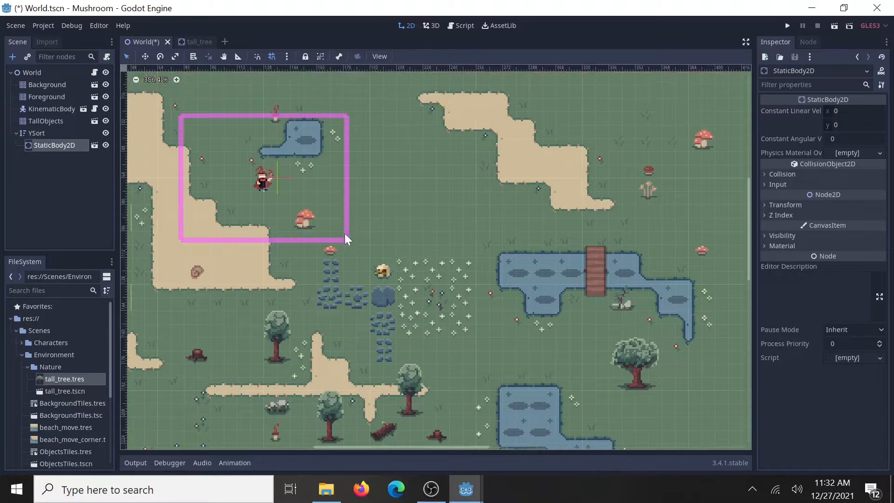
Add three more tall_tree instances under YSort and spread them around the meadow.
scroll(down, 3)
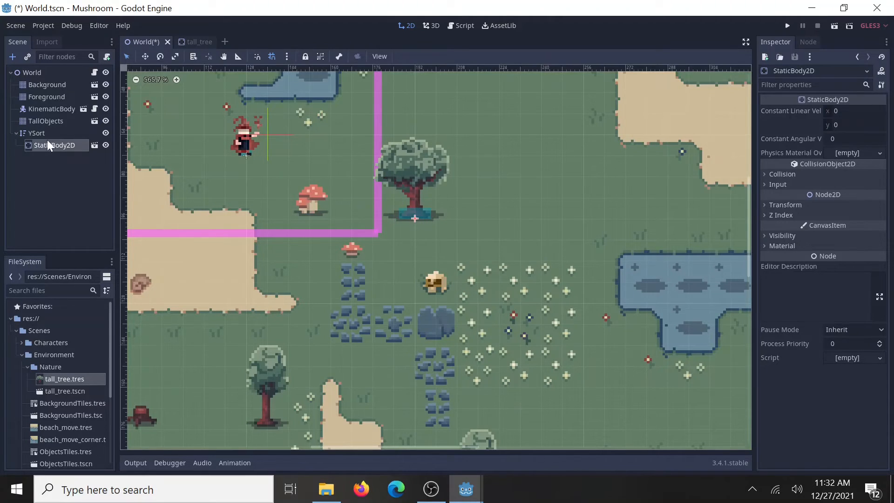
mouse_move(65, 158)
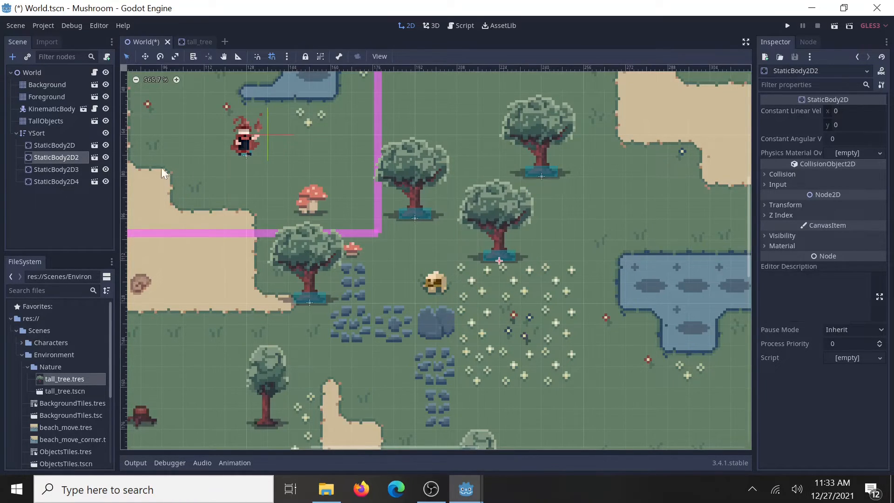
click(56, 181)
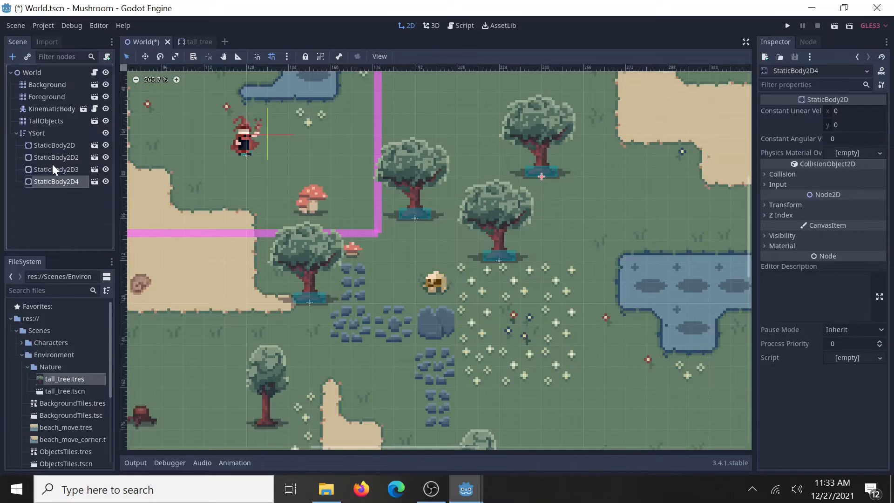
Move the player KinematicBody under YSort, save World and run the game in the debug window.
click(51, 108)
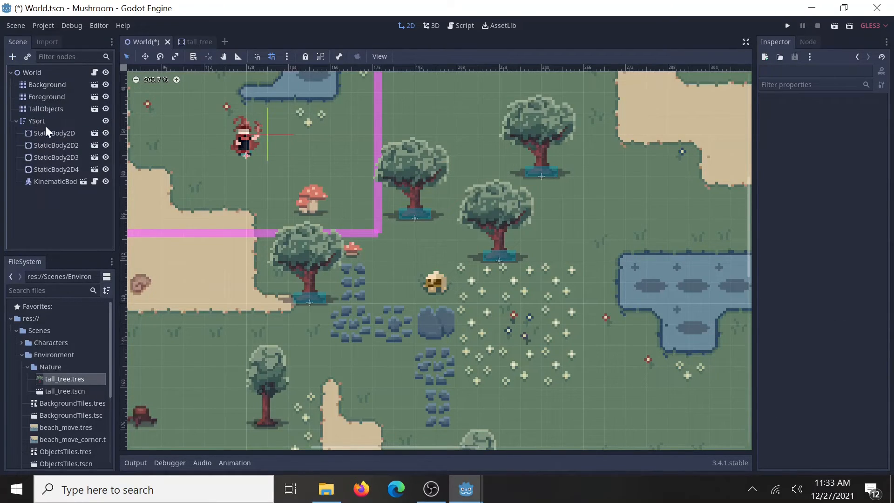
mouse_move(51, 149)
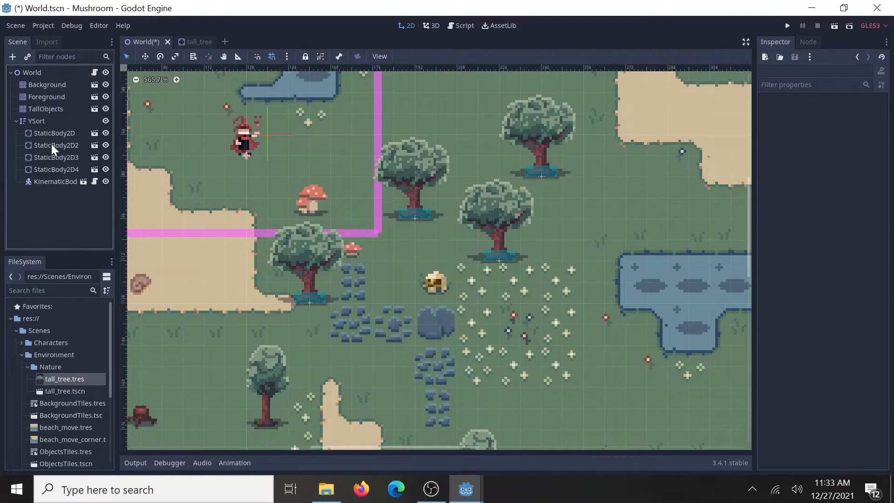
mouse_move(56, 145)
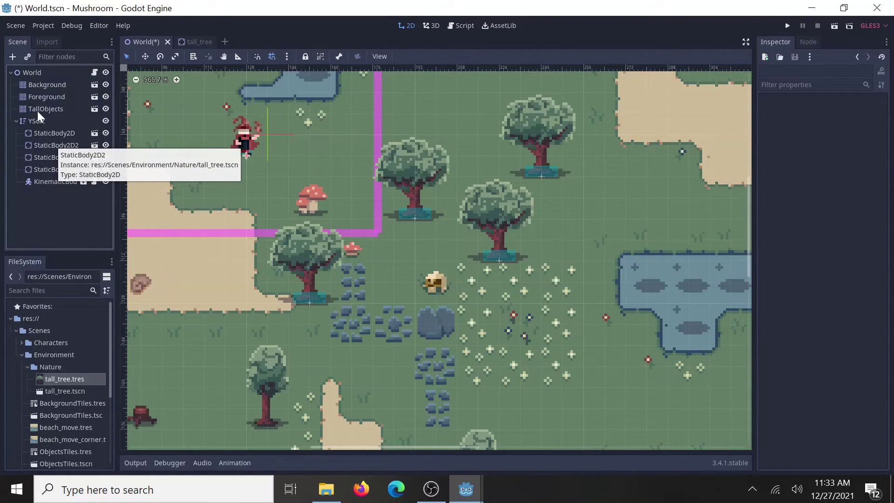
click(47, 108)
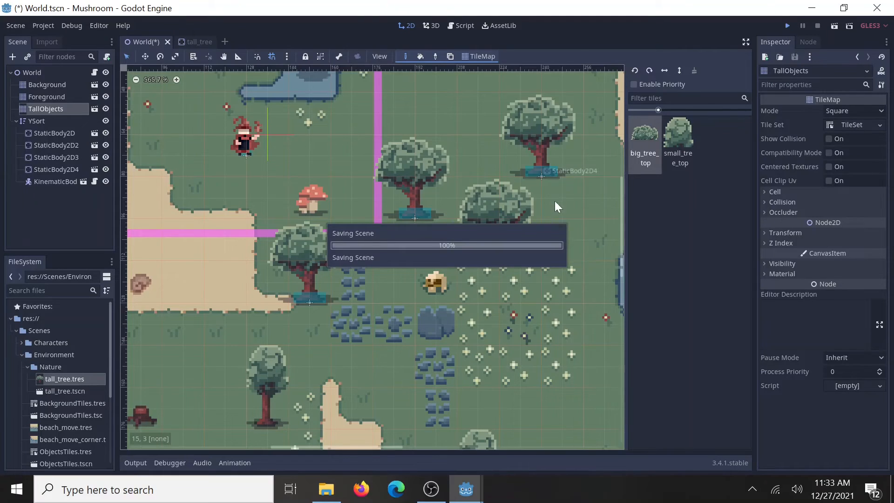
click(787, 26)
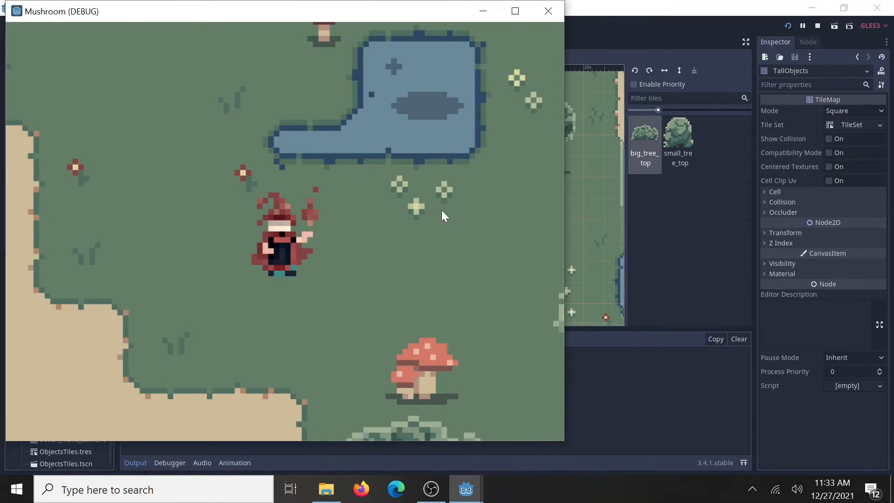